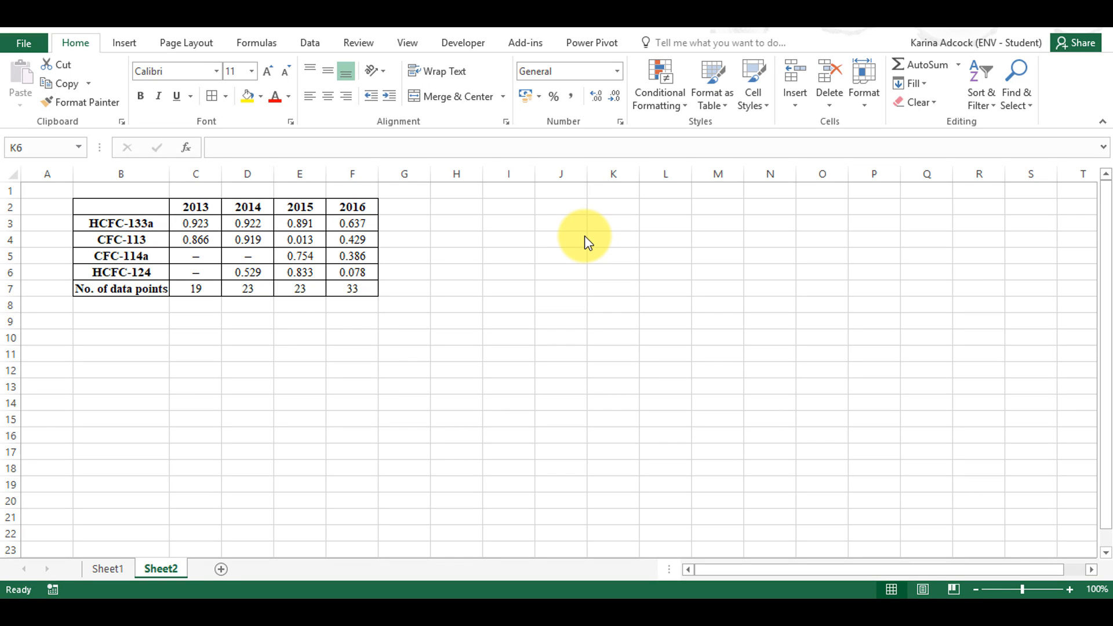
pyautogui.moveTo(552, 214)
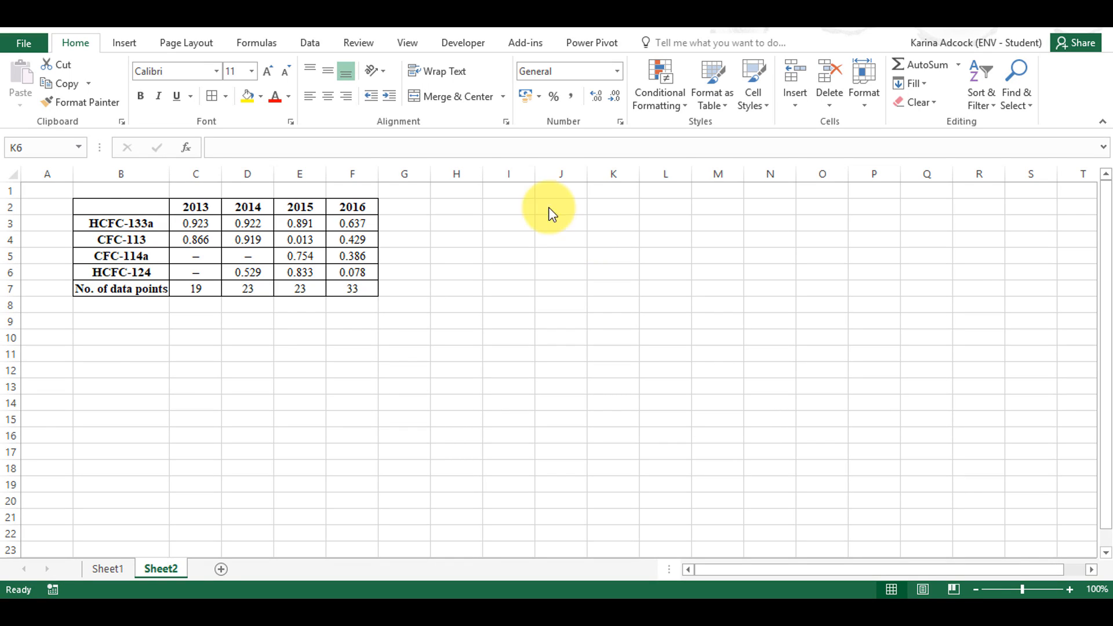
pyautogui.moveTo(210, 341)
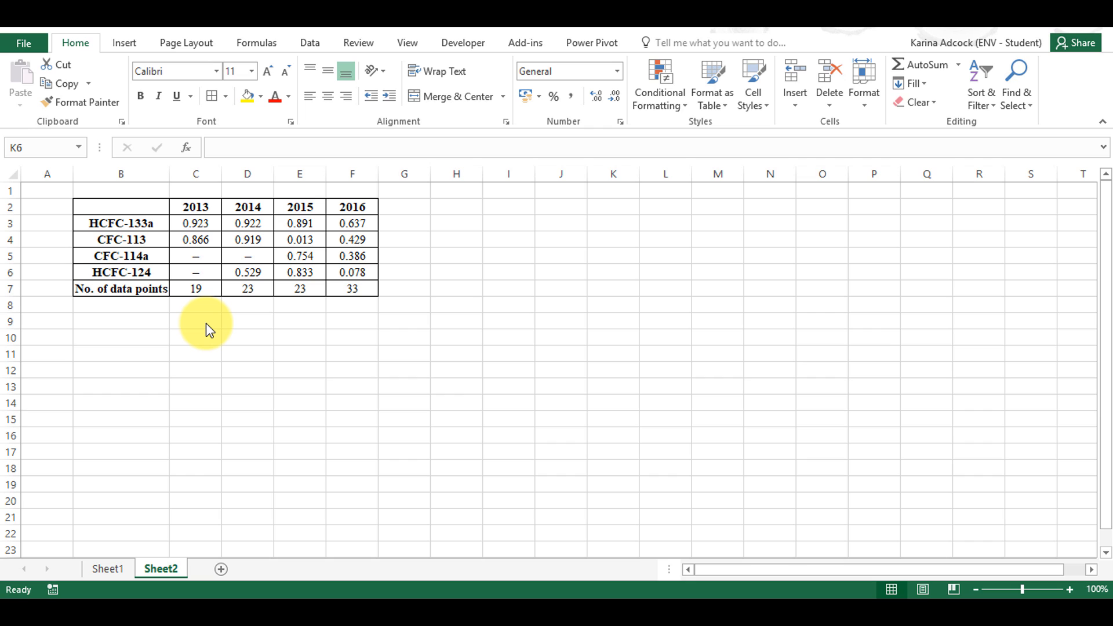
# Switch to the blank Word document, check its paste options and dismiss them without pasting
pyautogui.click(613, 271)
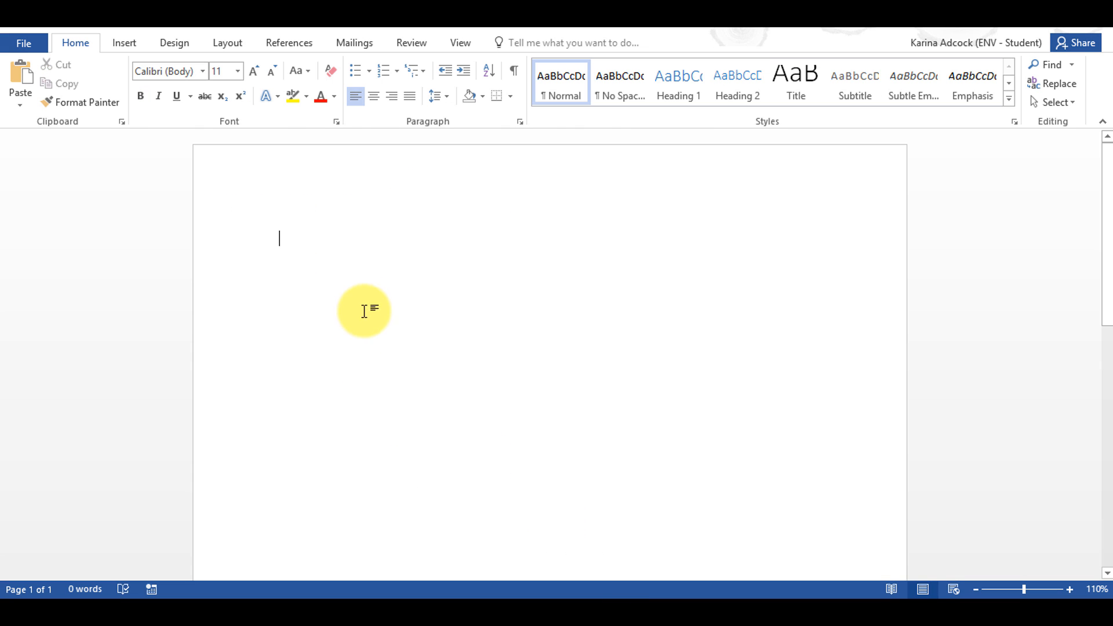
pyautogui.rightClick(279, 243)
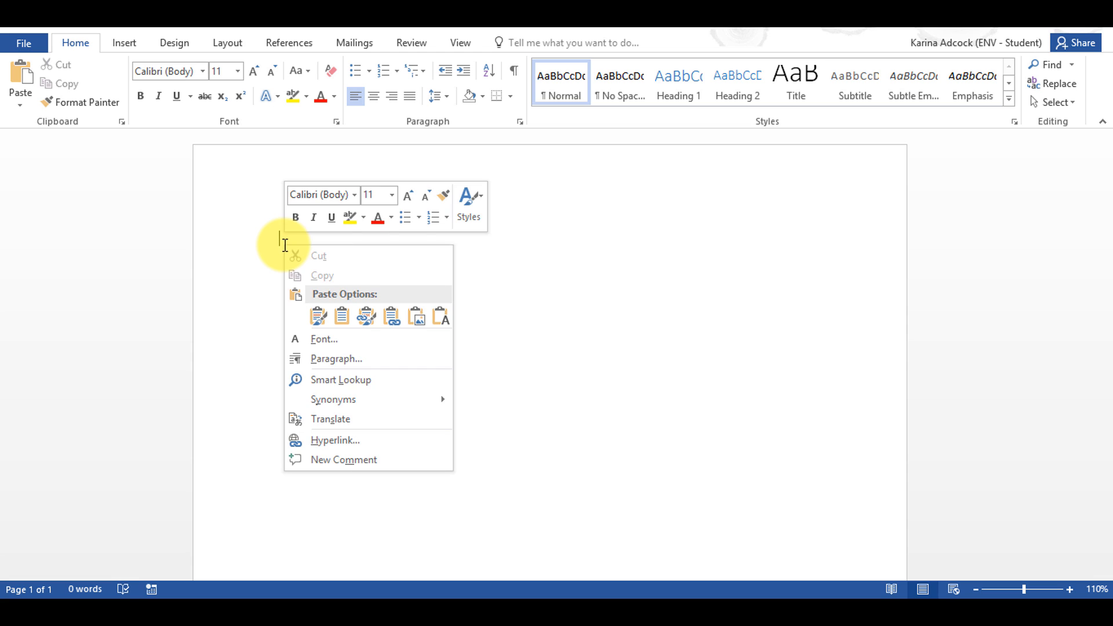
pyautogui.click(418, 315)
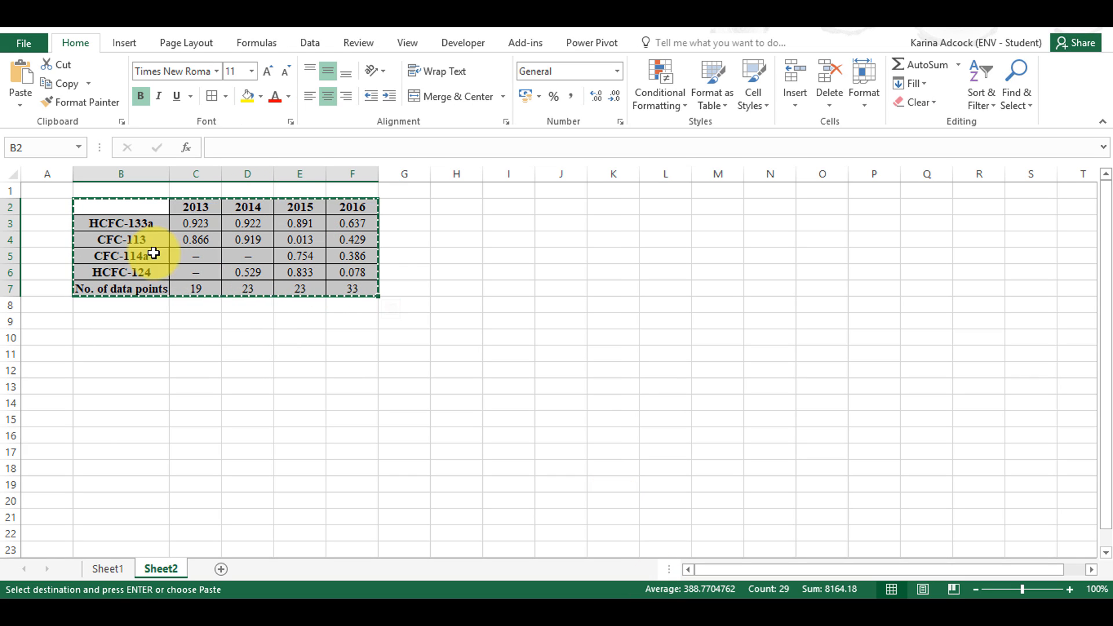
# Paste the copied B2:F7 range transposed at cell H2
pyautogui.click(456, 207)
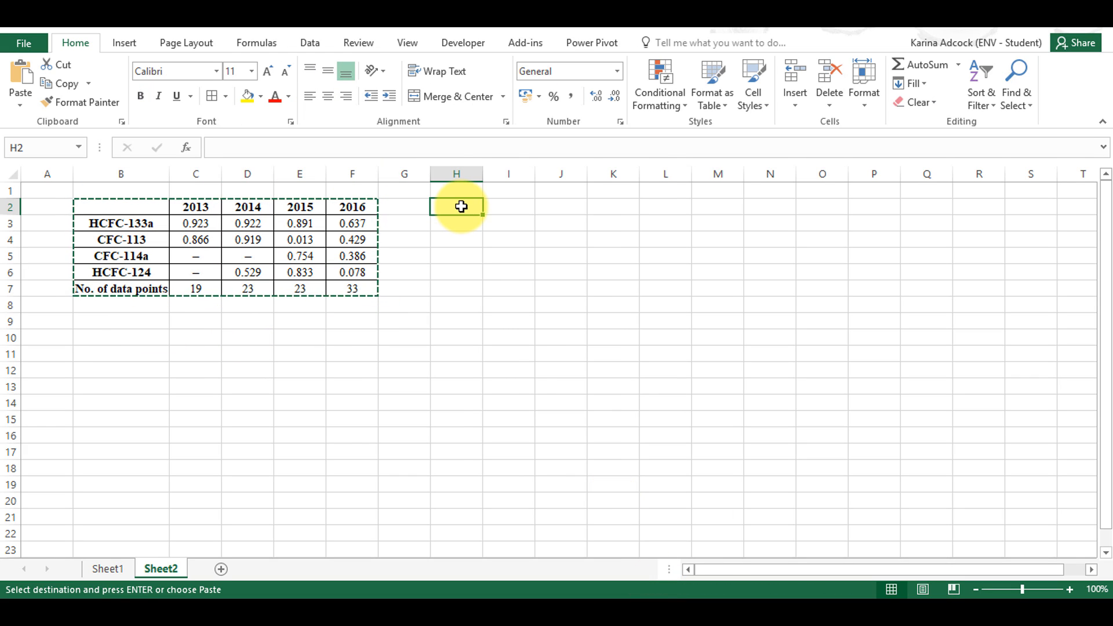
pyautogui.rightClick(457, 206)
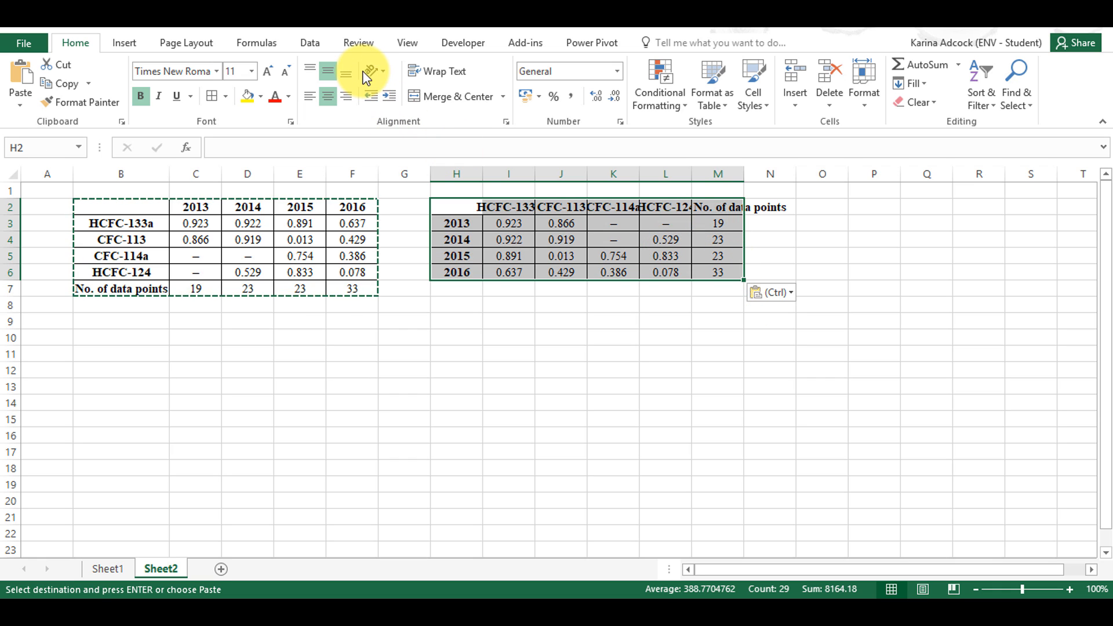
# Rotate the transposed table's text upward so compound names read vertically
pyautogui.click(369, 71)
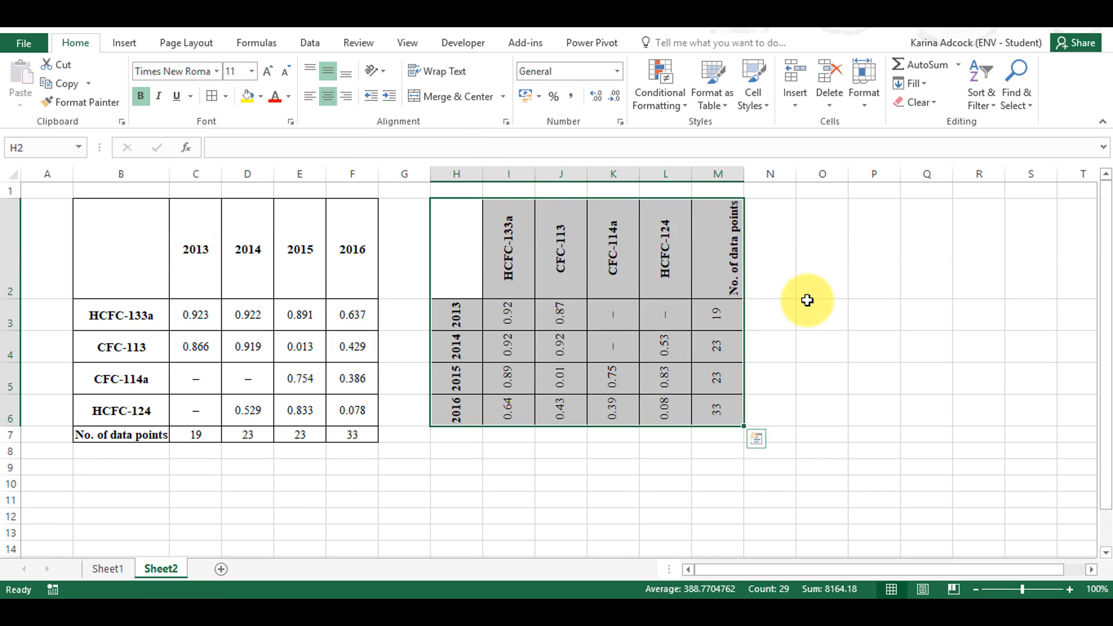
pyautogui.click(823, 314)
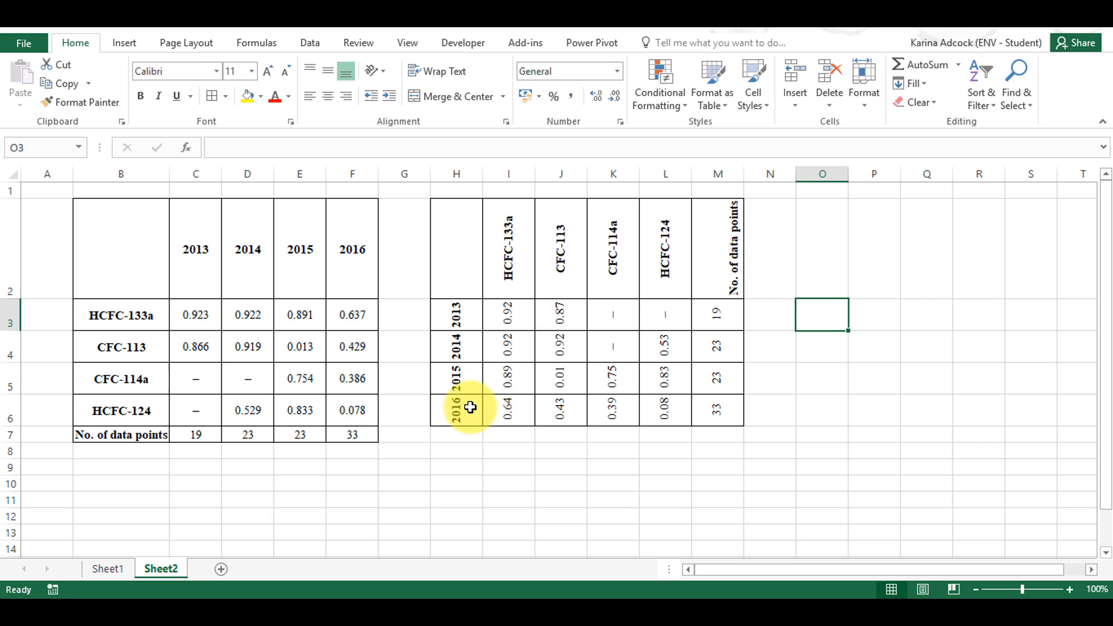
pyautogui.moveTo(466, 411)
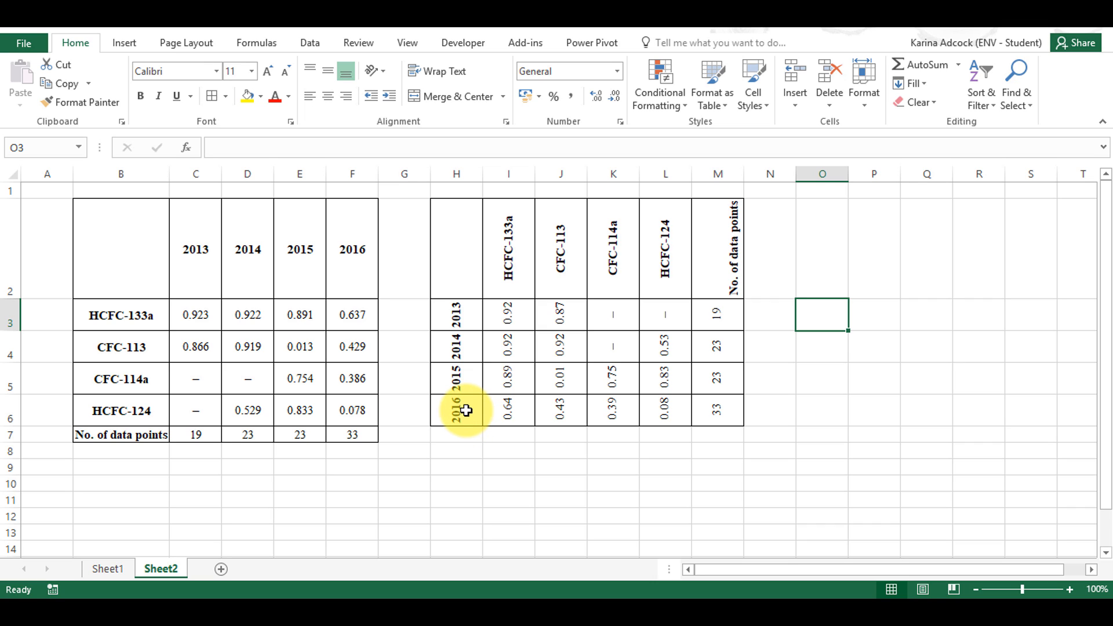
pyautogui.moveTo(460, 314)
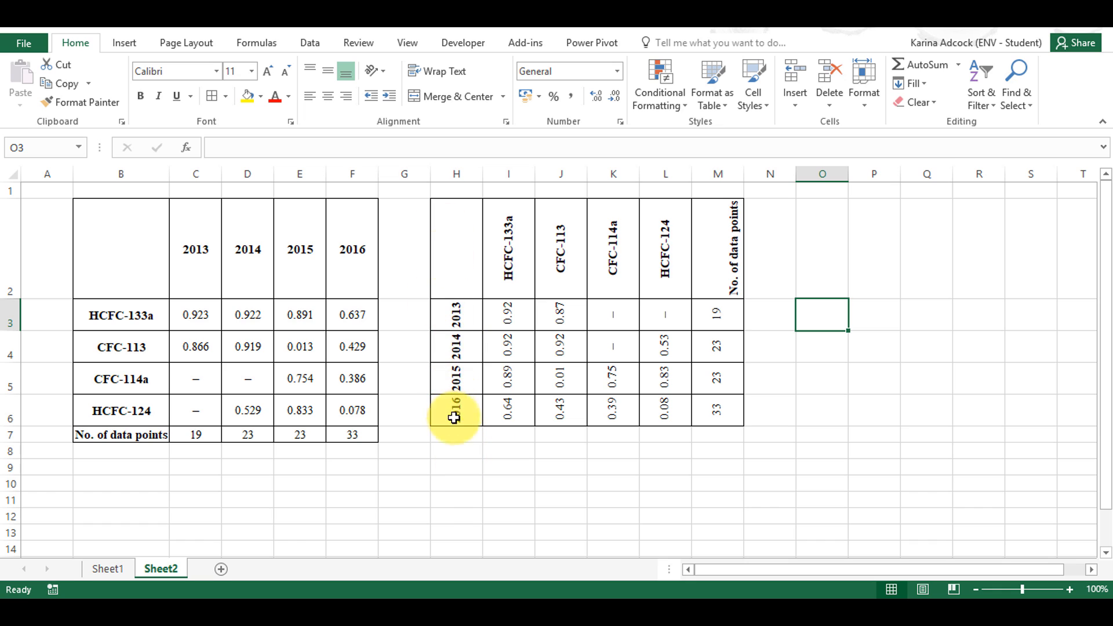
pyautogui.moveTo(454, 245)
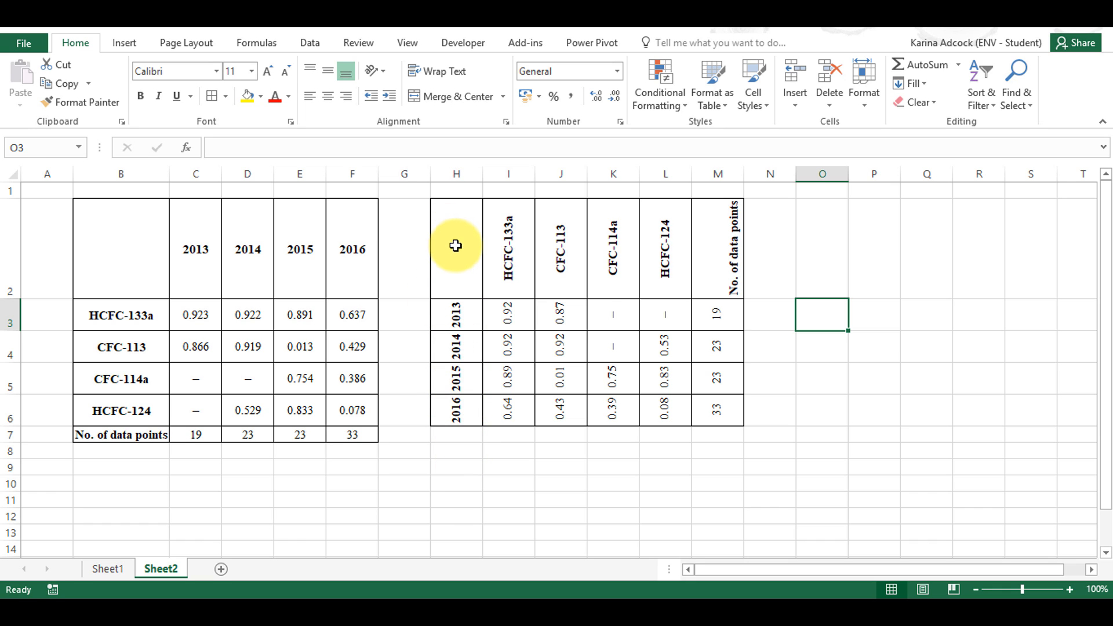
pyautogui.click(372, 70)
pyautogui.write('1')
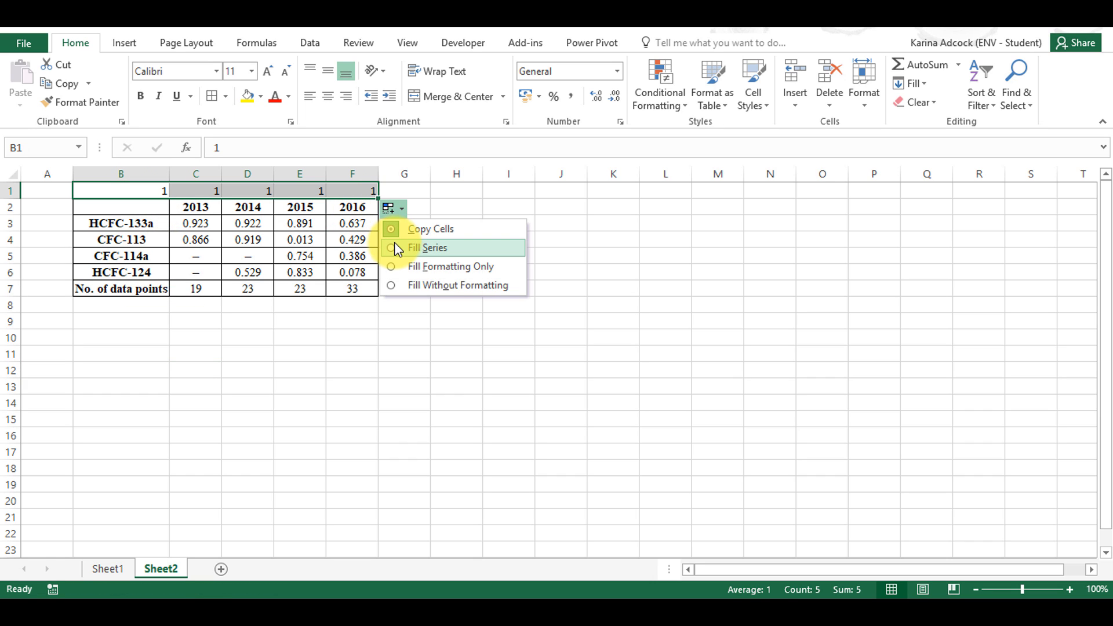
# Turn the filled 1s in row 1 into a 1–5 series and select the table for sorting
pyautogui.click(428, 247)
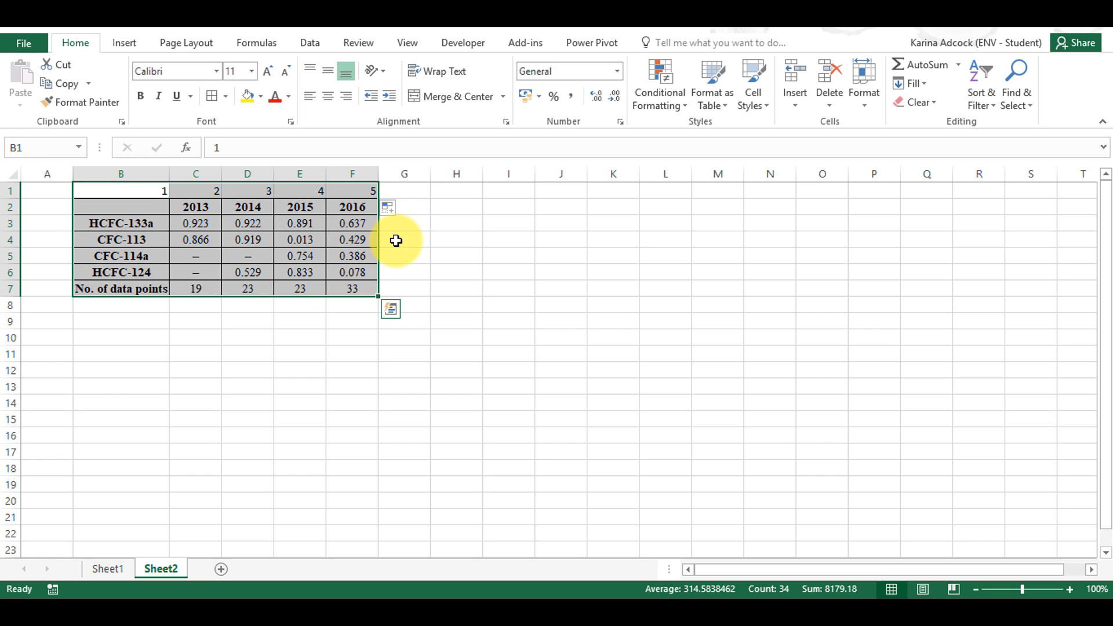
pyautogui.click(981, 83)
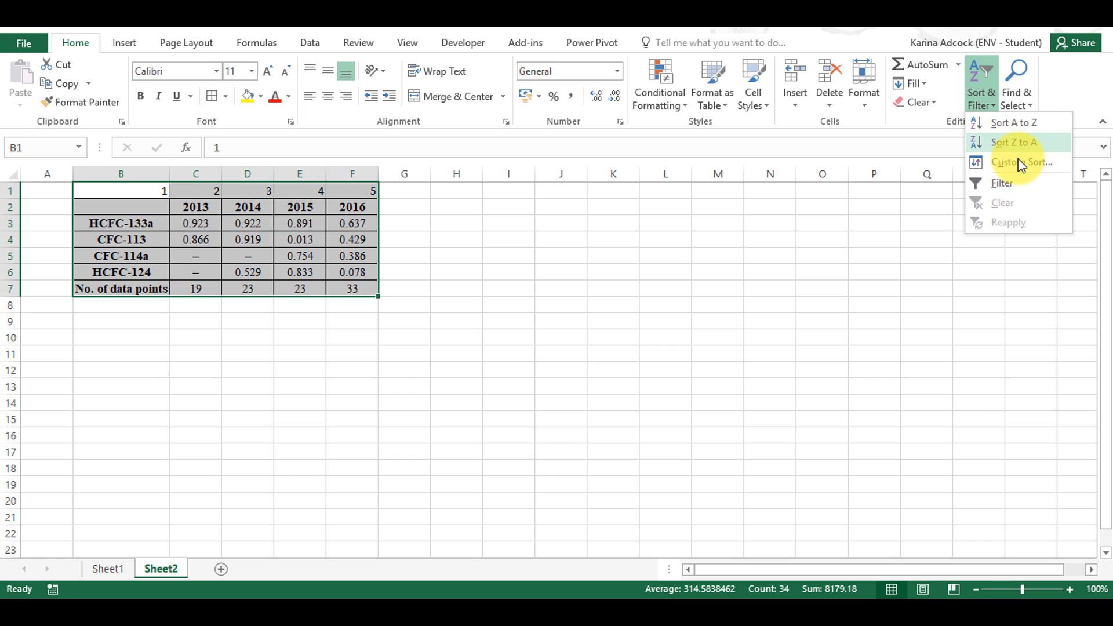
# Sort the table left to right by row 1, largest to smallest, so 2016 comes first
pyautogui.click(1022, 162)
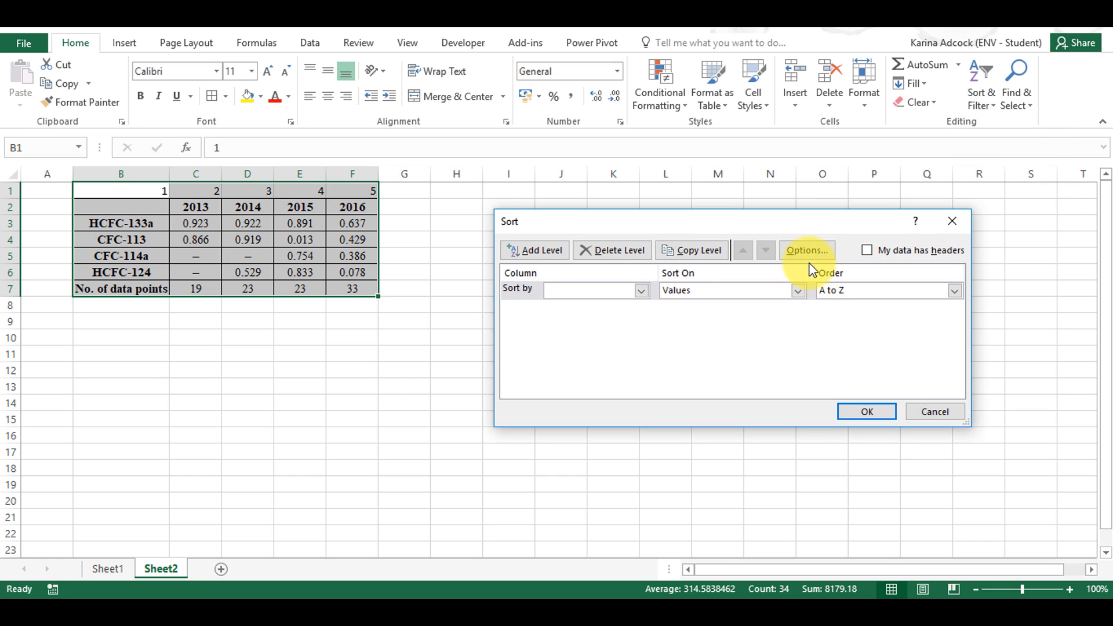
pyautogui.click(807, 250)
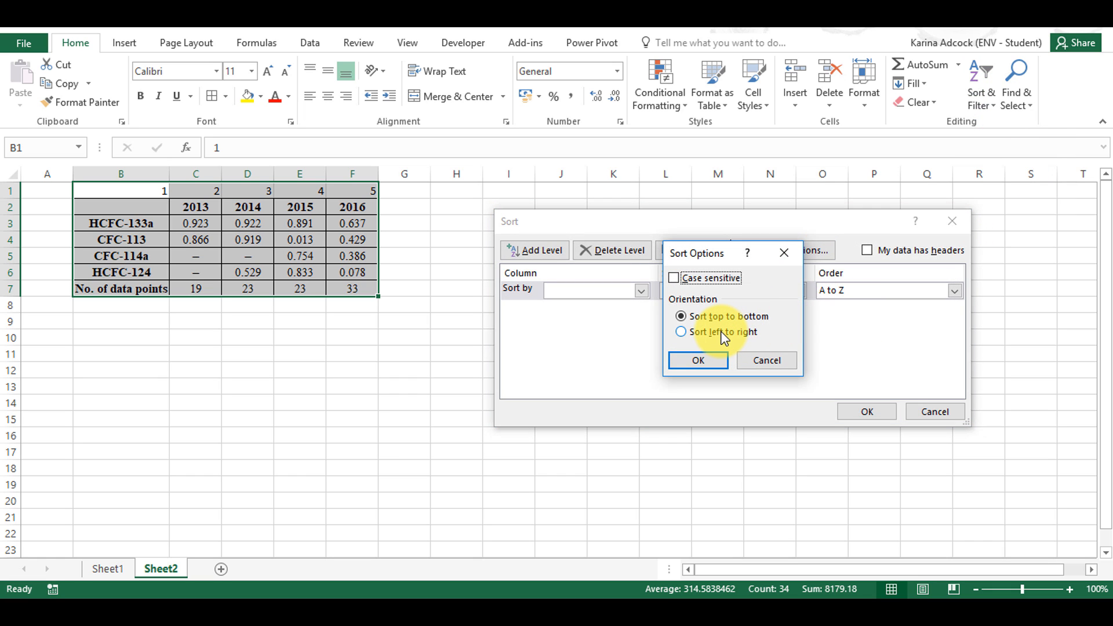
pyautogui.click(681, 332)
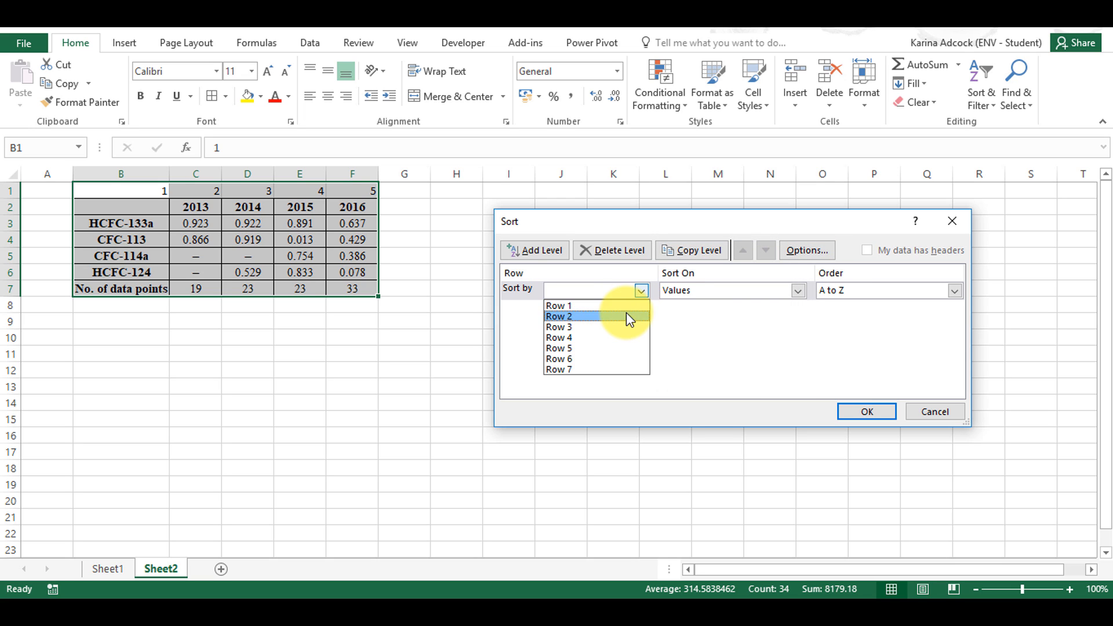
pyautogui.click(954, 290)
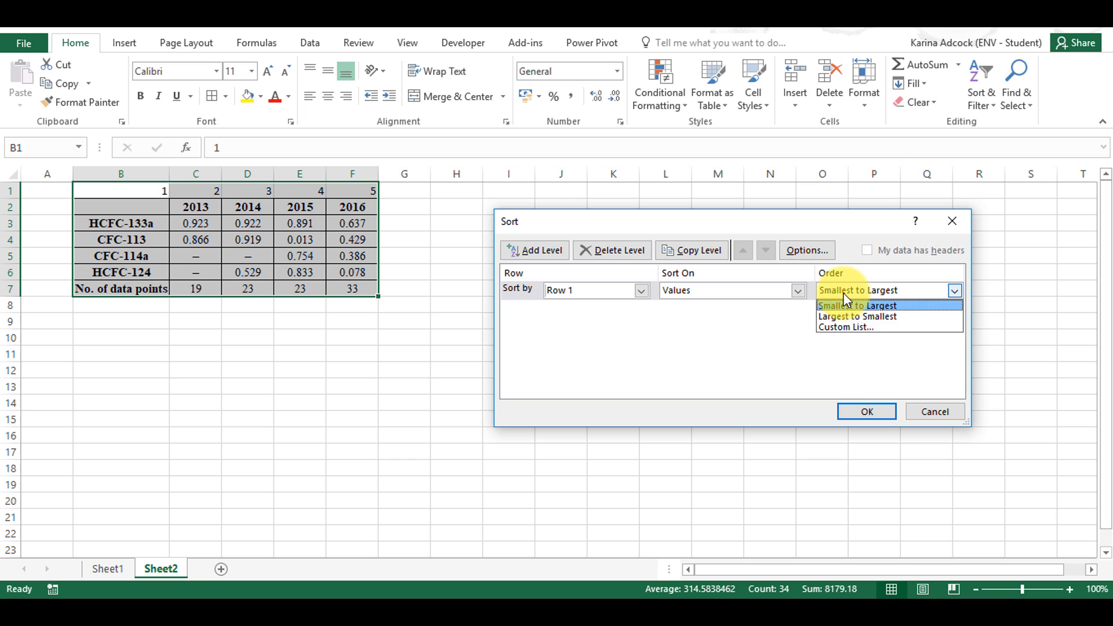
pyautogui.click(857, 317)
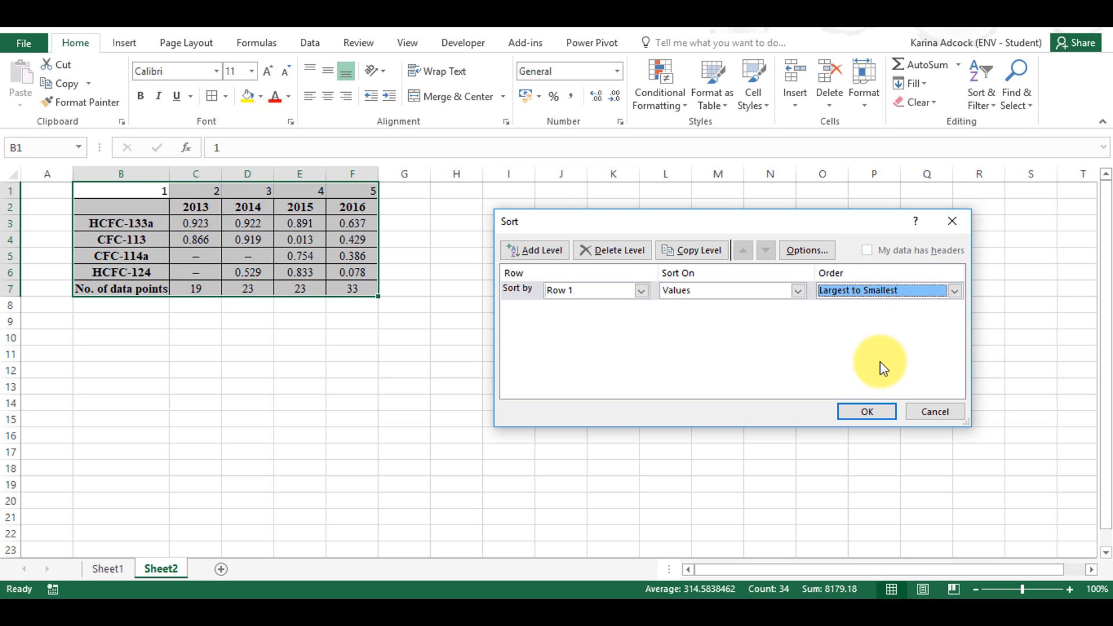
pyautogui.click(865, 411)
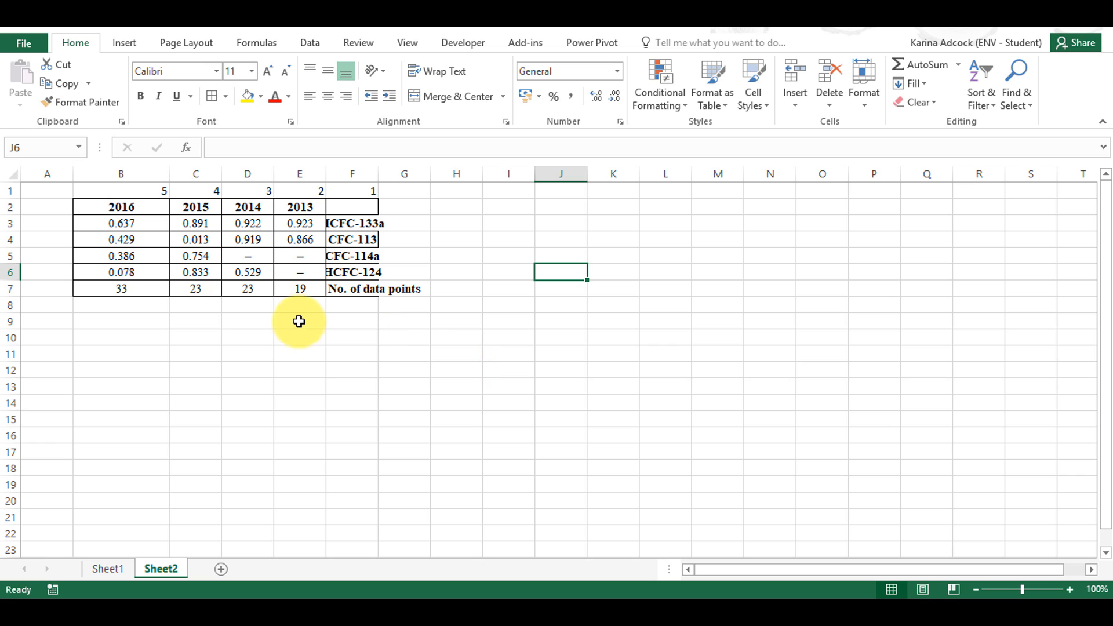
pyautogui.moveTo(277, 325)
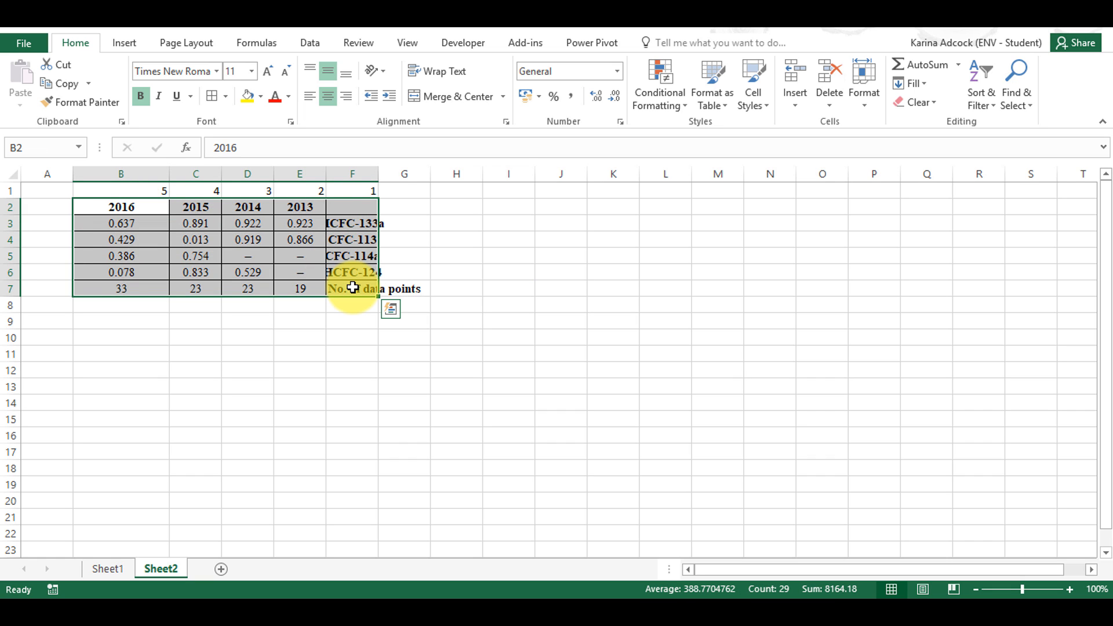
# Paste the reversed table transposed at cell I2
pyautogui.rightClick(508, 207)
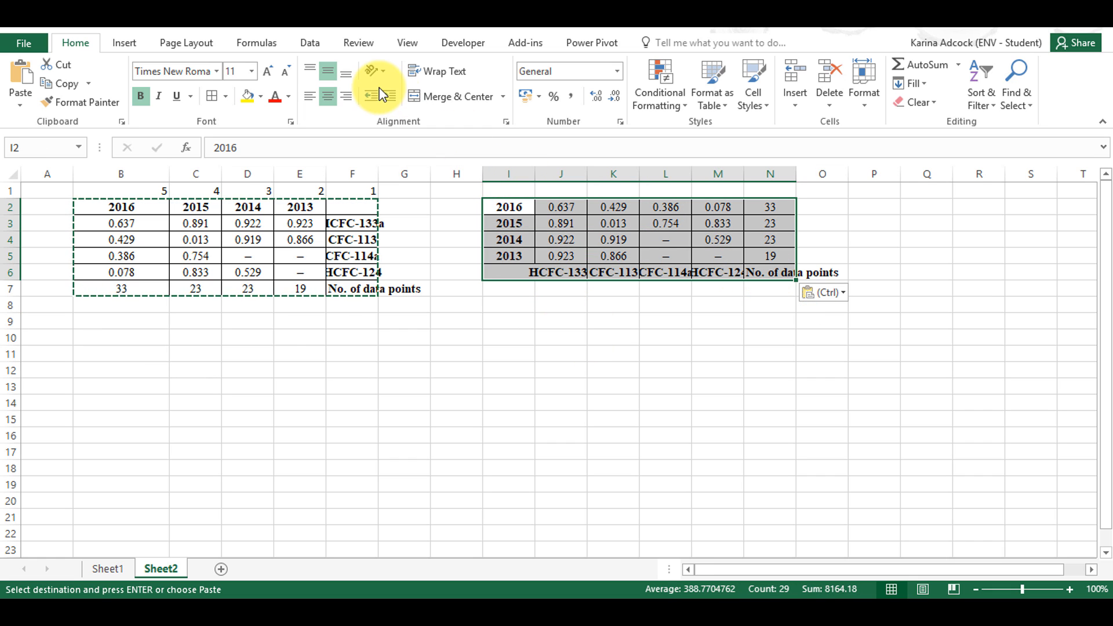
# Rotate the new transposed table's text upward
pyautogui.click(370, 70)
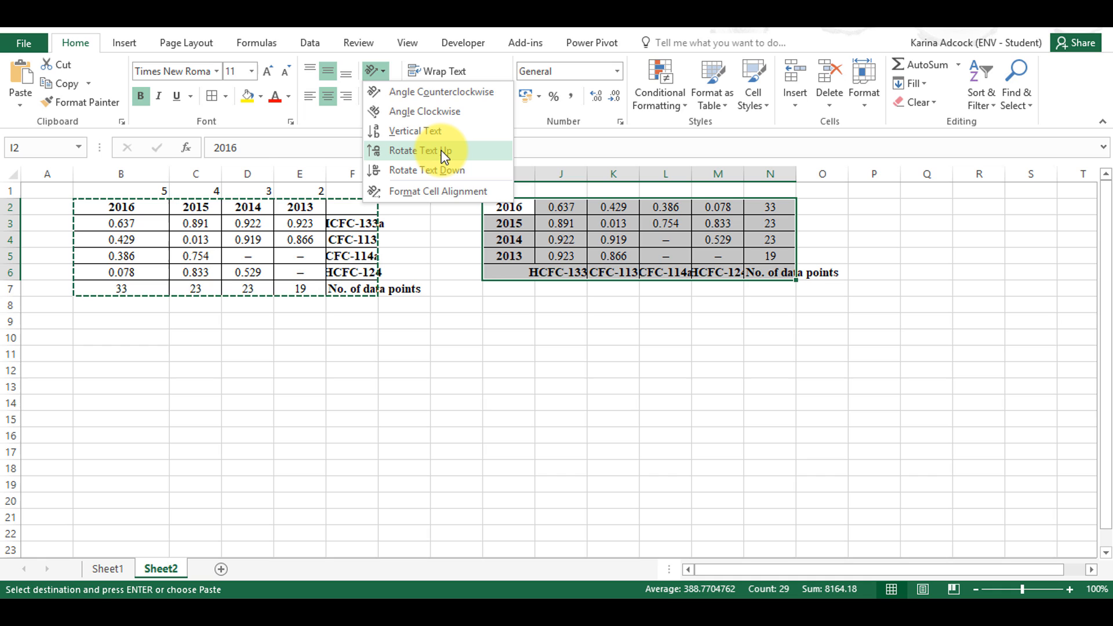
pyautogui.click(419, 150)
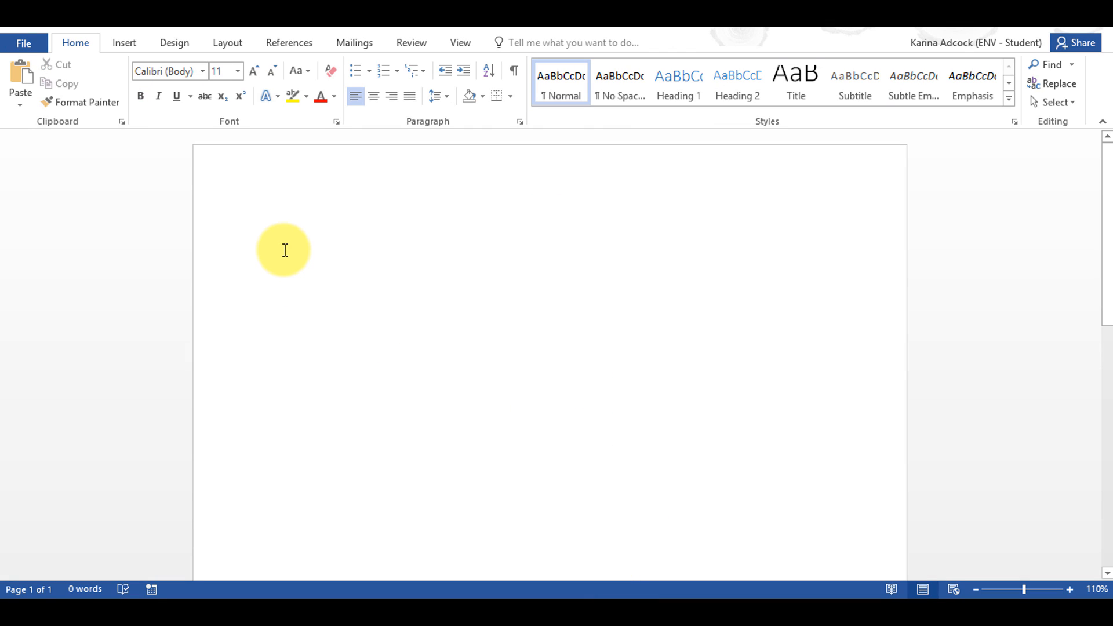
# Paste the rotated table into the Word document and select the whole table
pyautogui.press('ctrl+v')
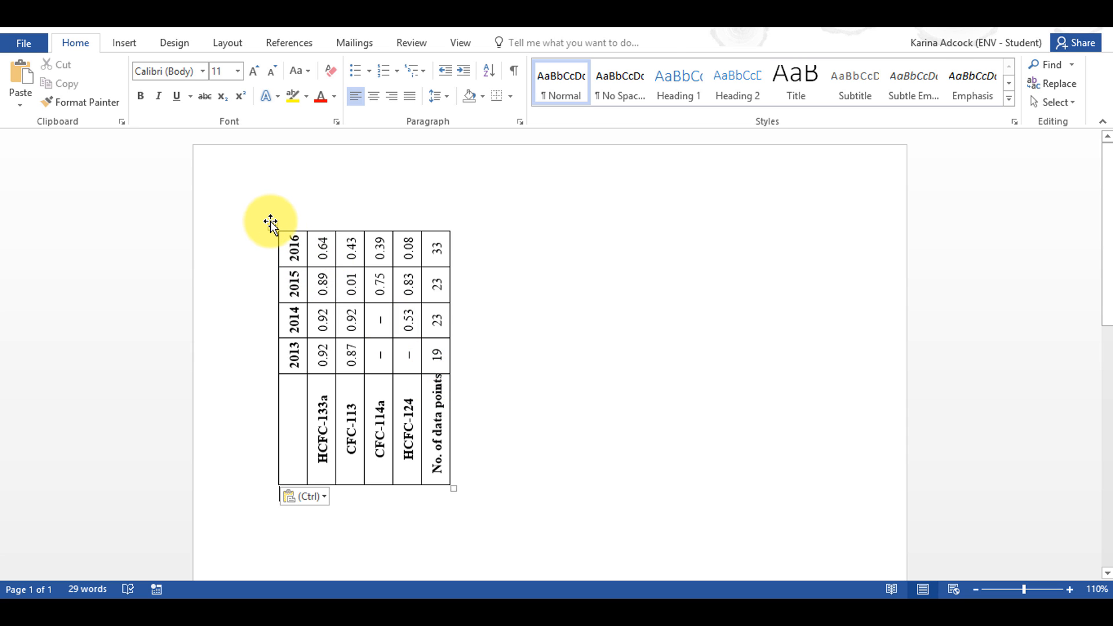
pyautogui.click(272, 225)
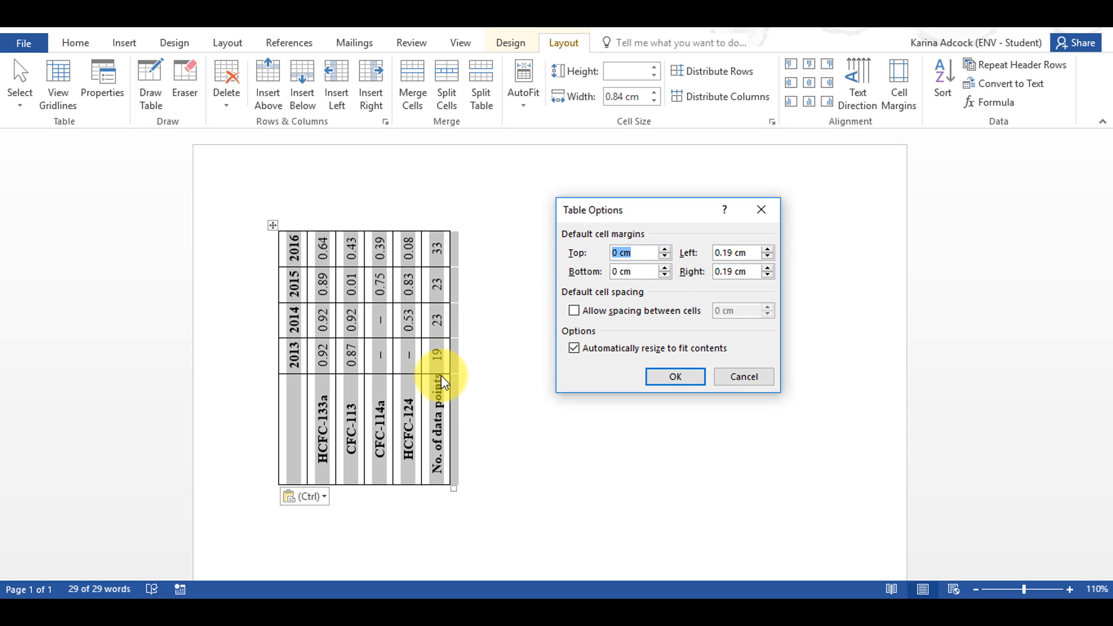
pyautogui.moveTo(643, 301)
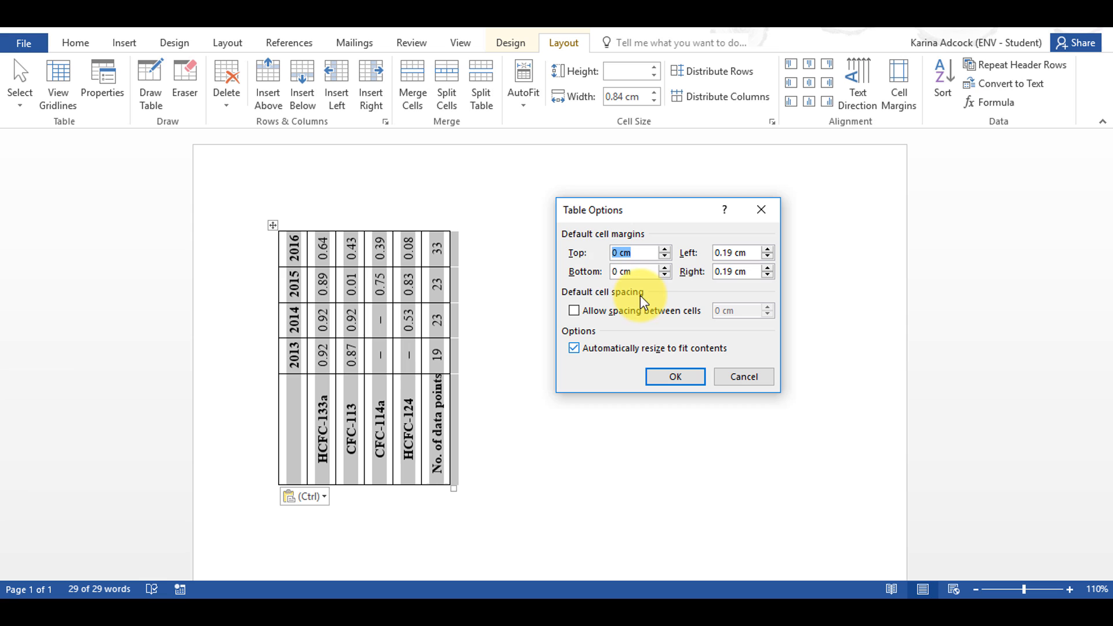
# Set the table's top and bottom cell margins to 0 cm and column width to 0.9 cm
pyautogui.click(665, 249)
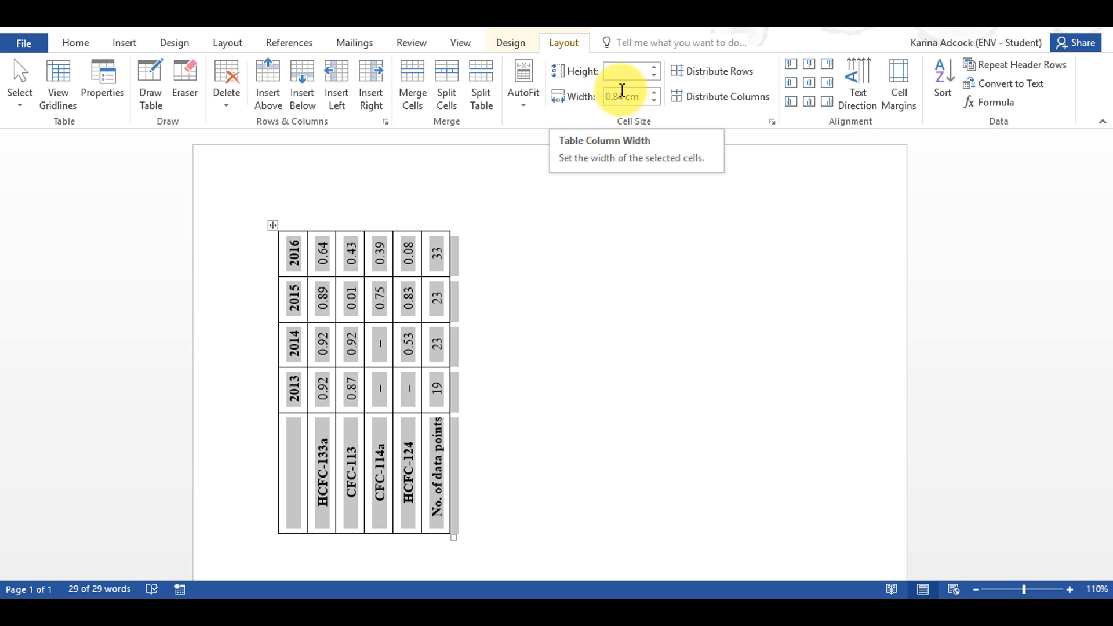
pyautogui.click(653, 92)
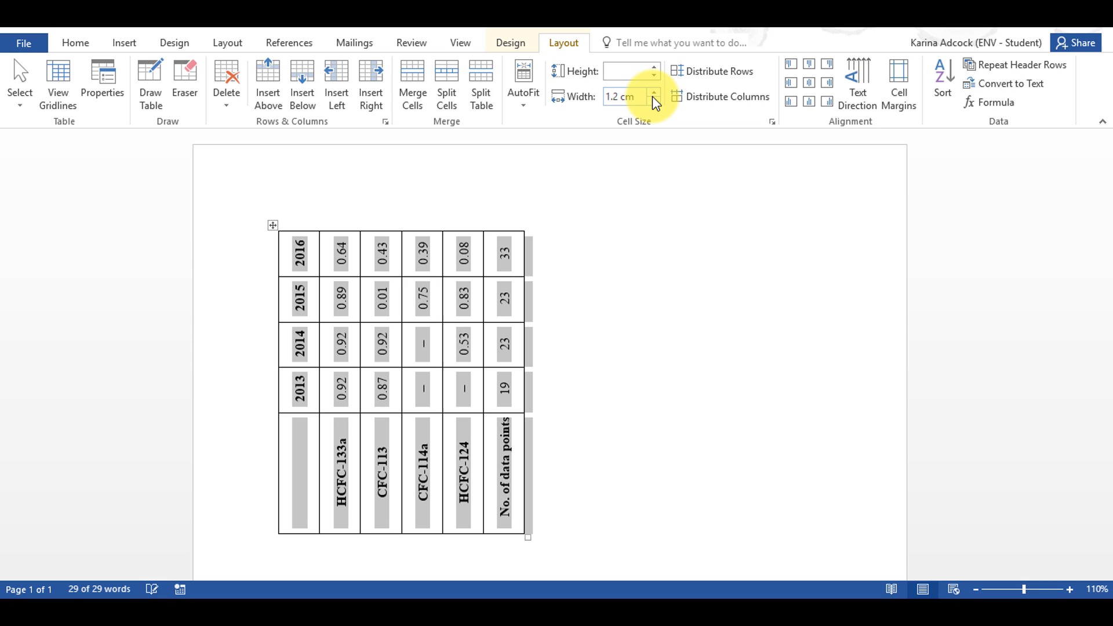
pyautogui.click(653, 101)
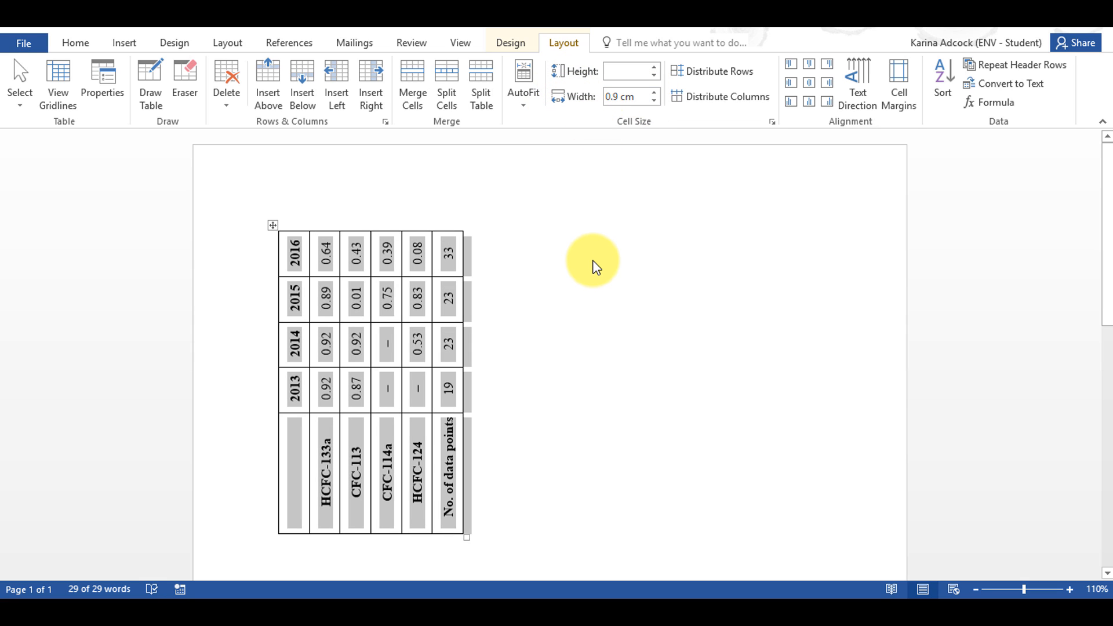
pyautogui.moveTo(598, 264)
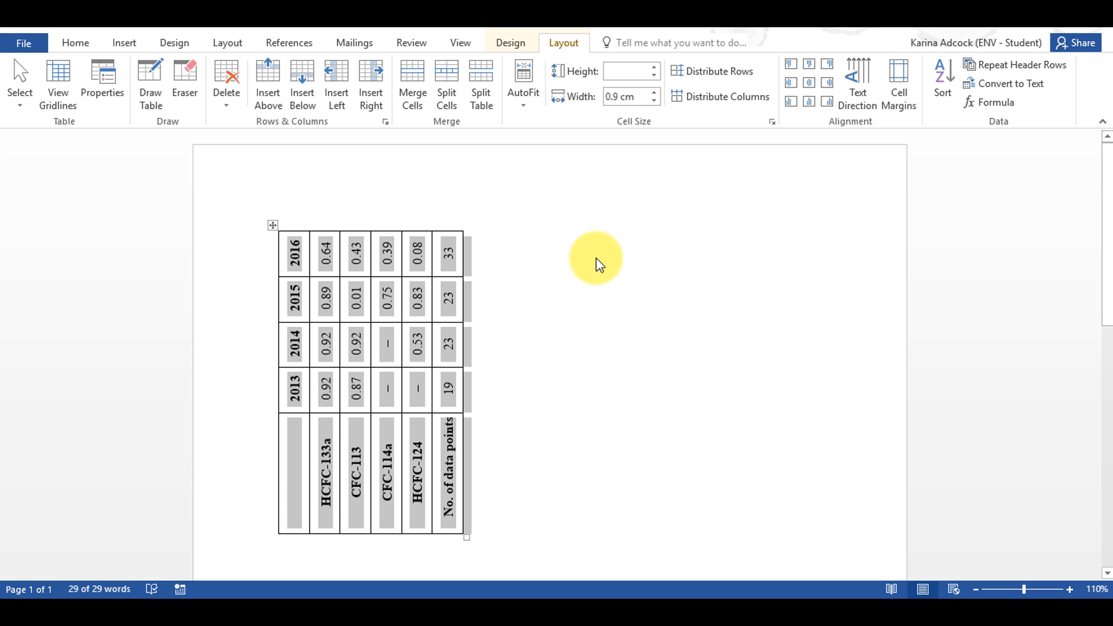